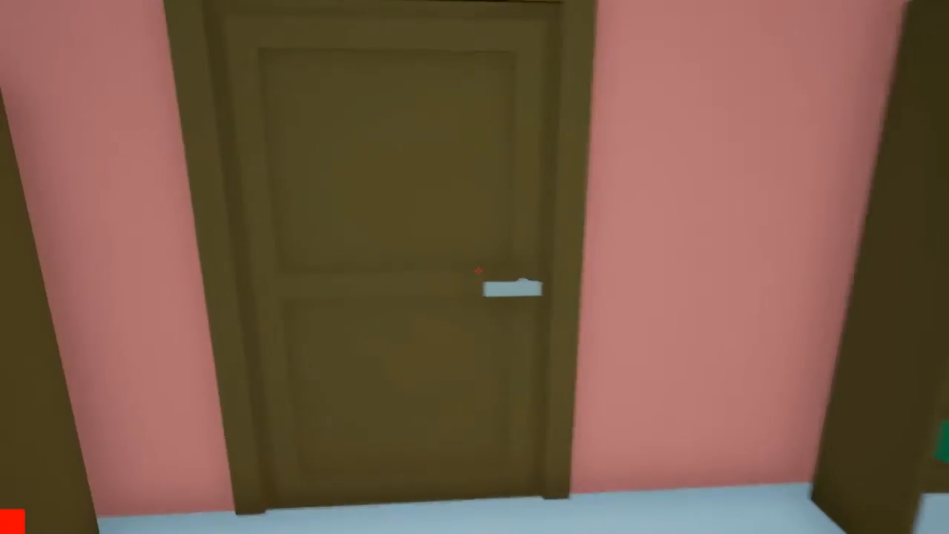
pyautogui.moveTo(475, 267)
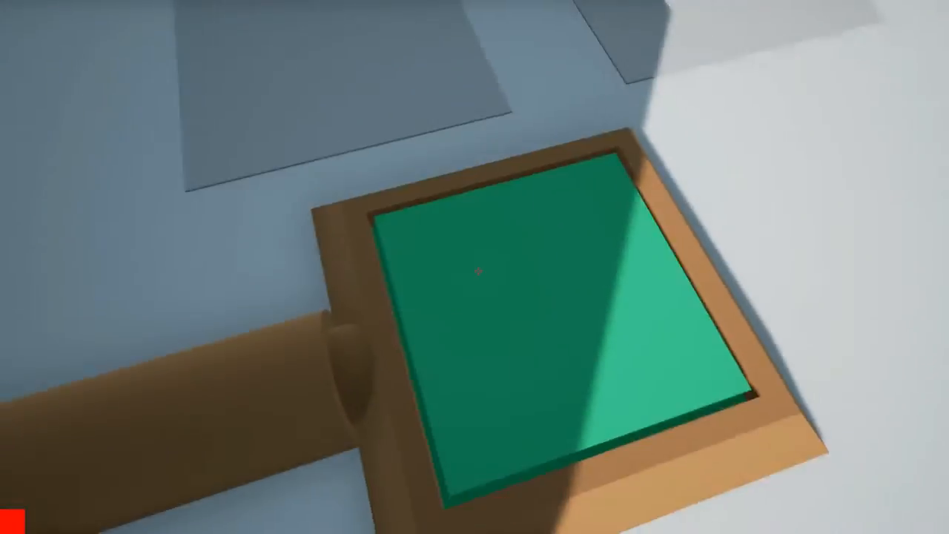
pyautogui.moveTo(475, 267)
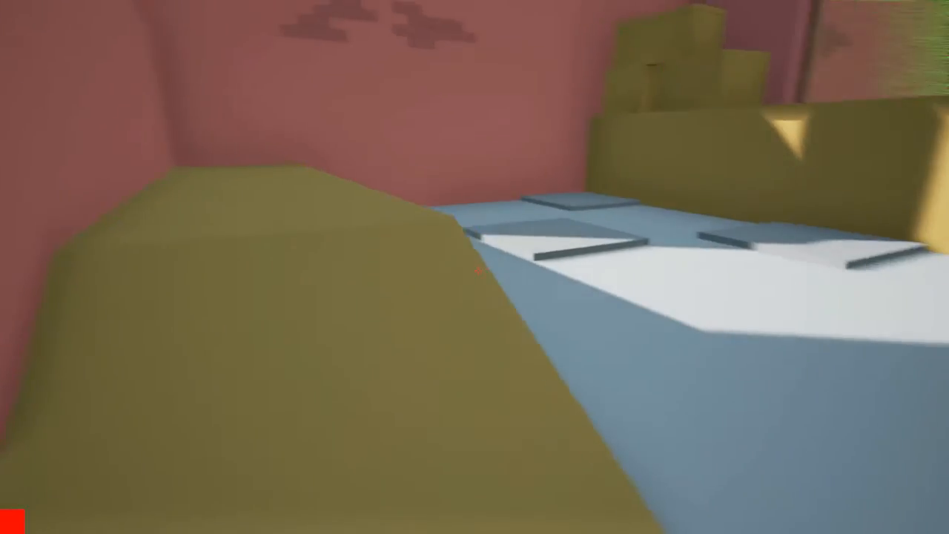
pyautogui.moveTo(475, 267)
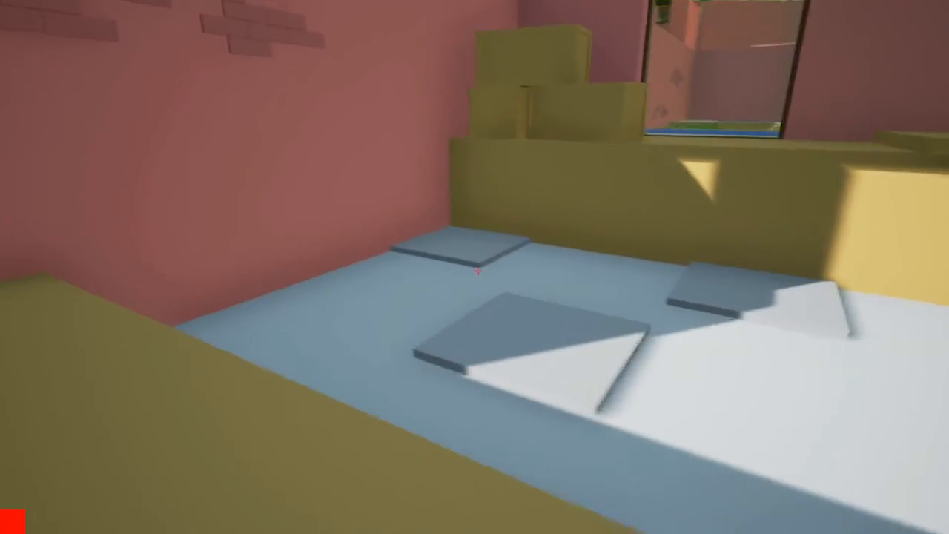
pyautogui.moveTo(474, 267)
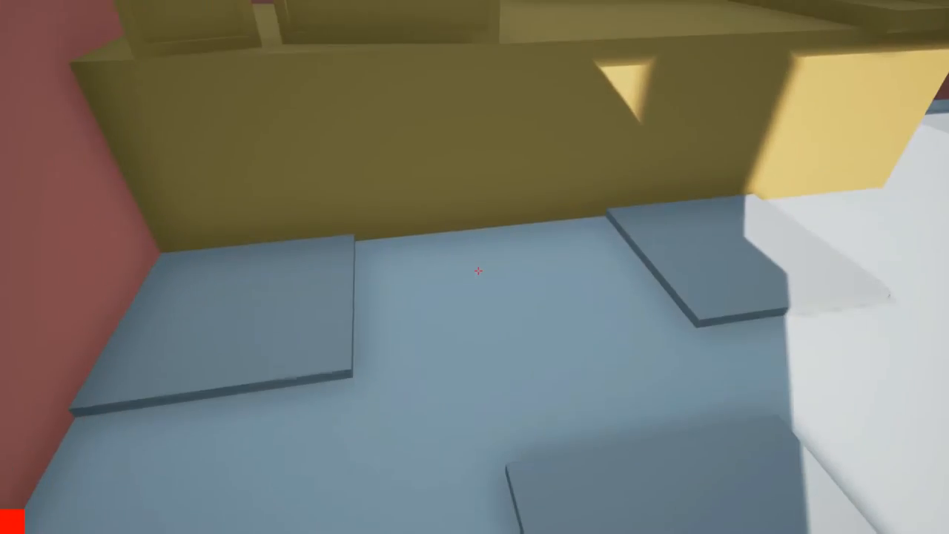
pyautogui.moveTo(474, 270)
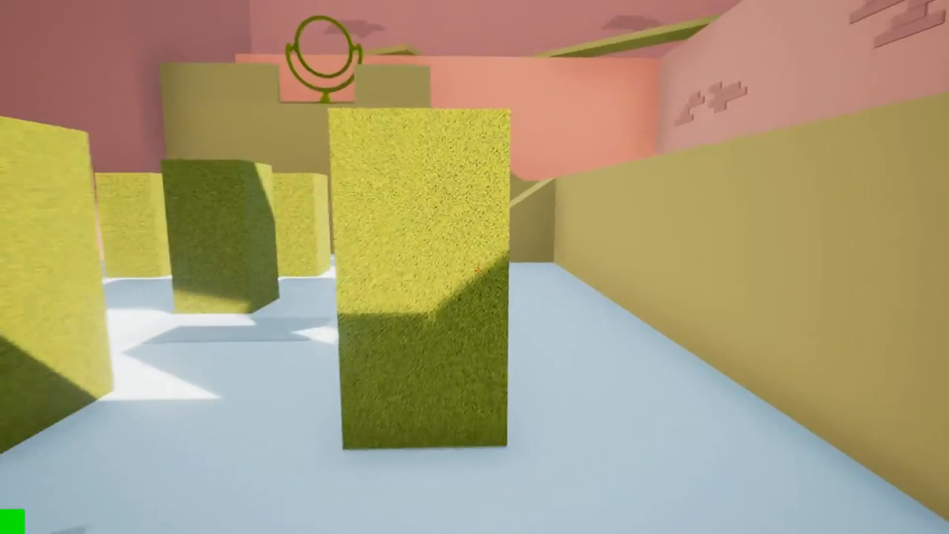
pyautogui.moveTo(475, 267)
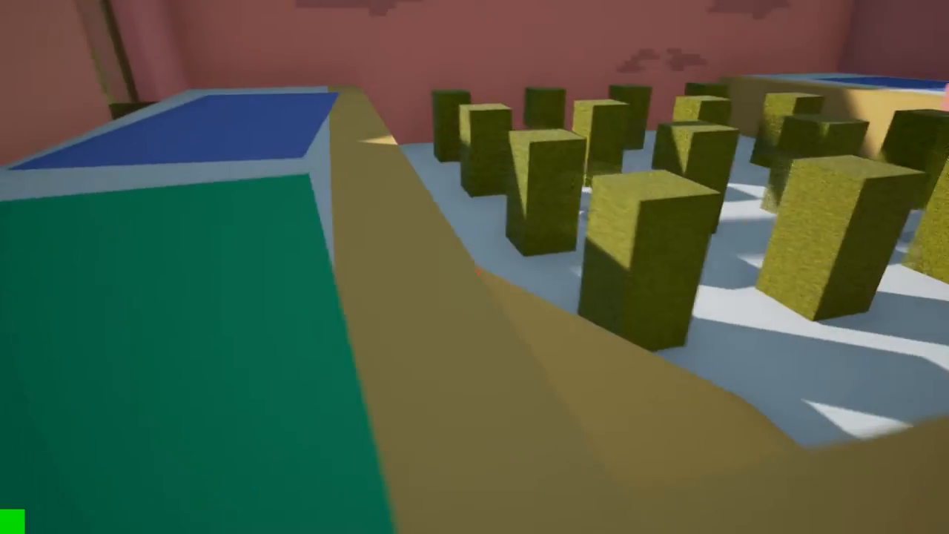
pyautogui.moveTo(474, 267)
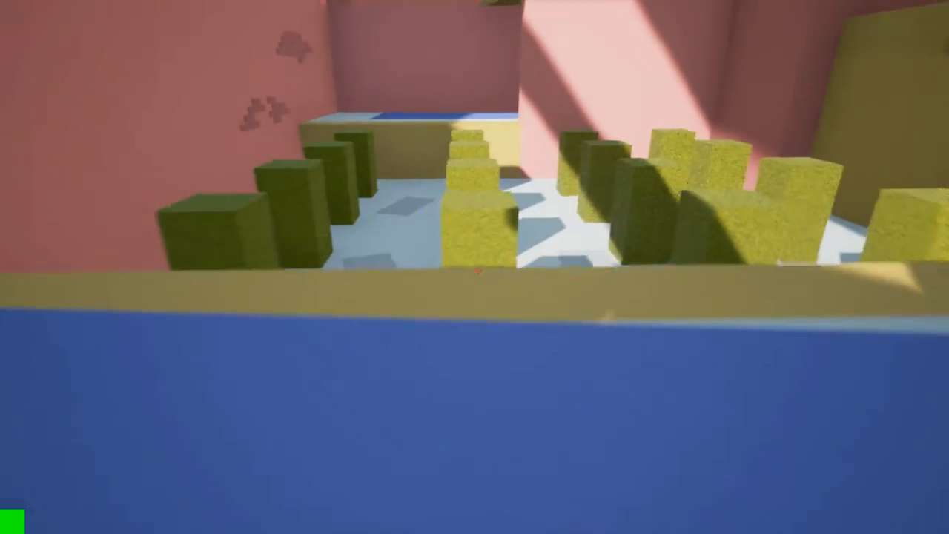
pyautogui.moveTo(475, 266)
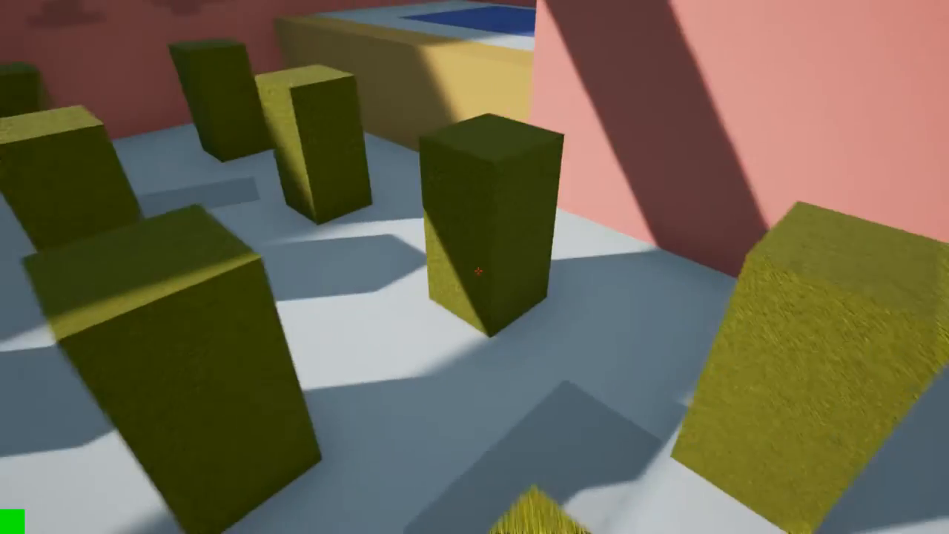
pyautogui.moveTo(474, 267)
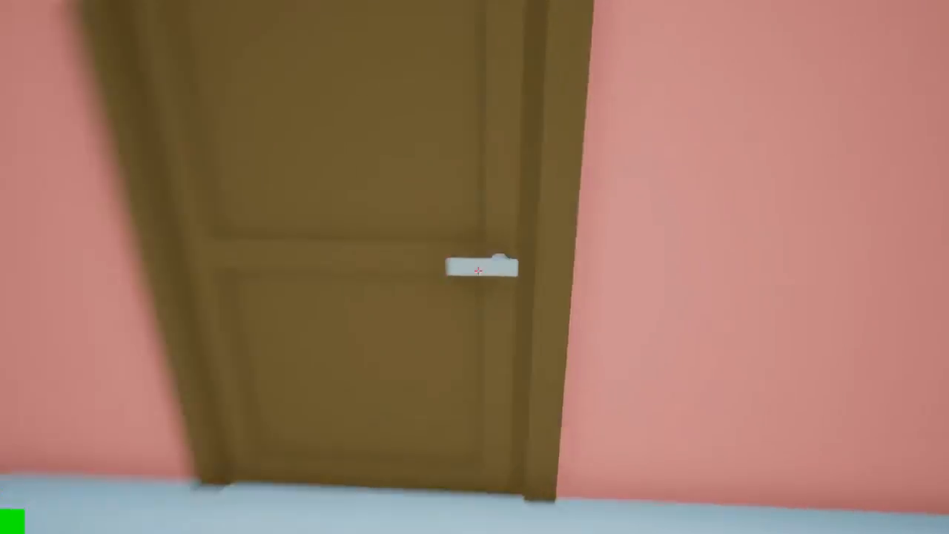
pyautogui.moveTo(475, 267)
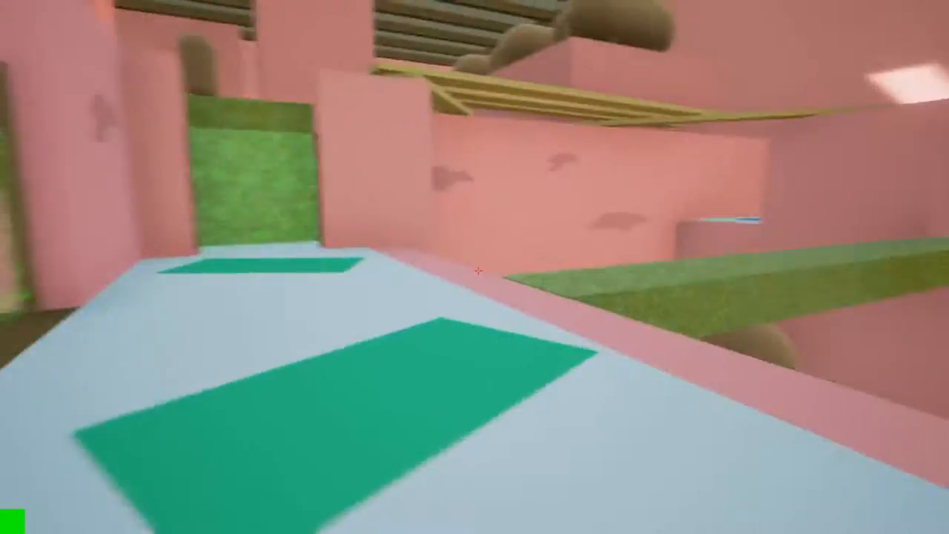
pyautogui.moveTo(475, 267)
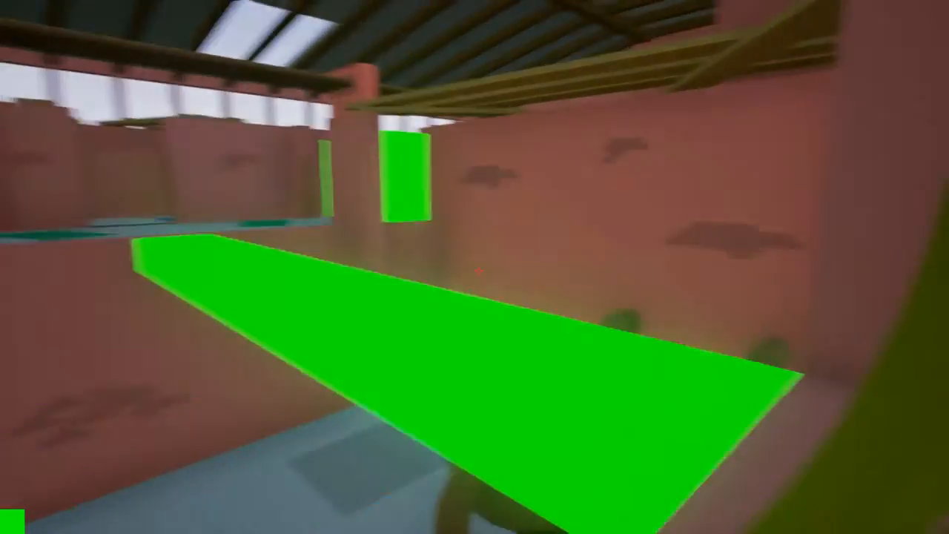
pyautogui.moveTo(474, 266)
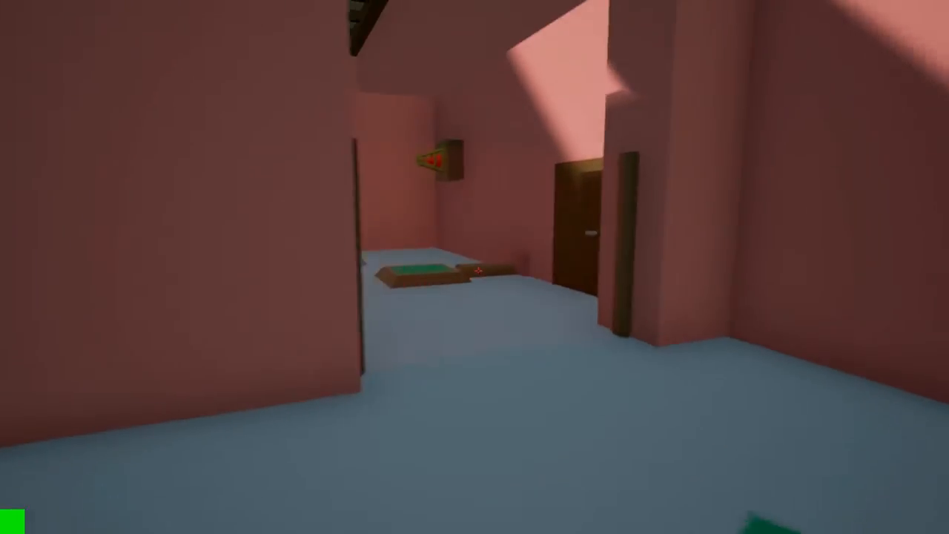
pyautogui.moveTo(474, 266)
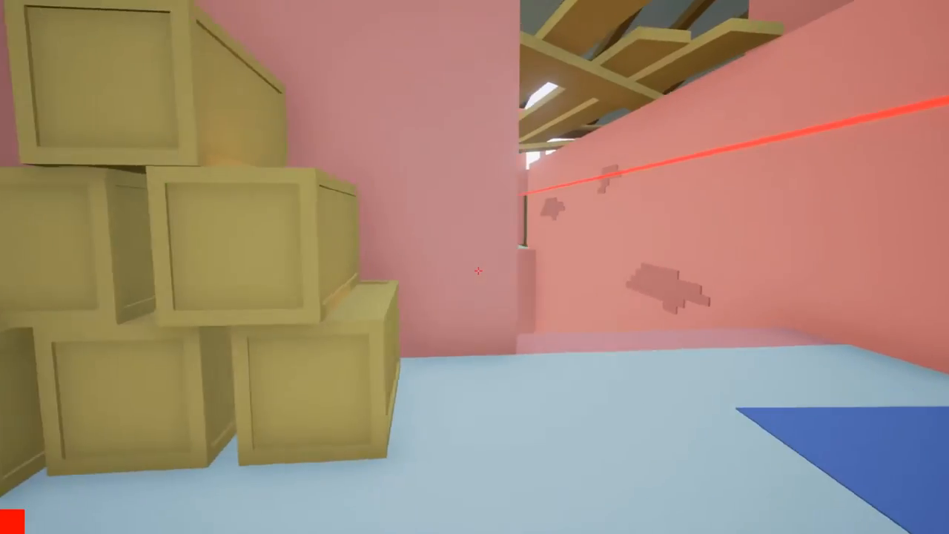
pyautogui.moveTo(474, 271)
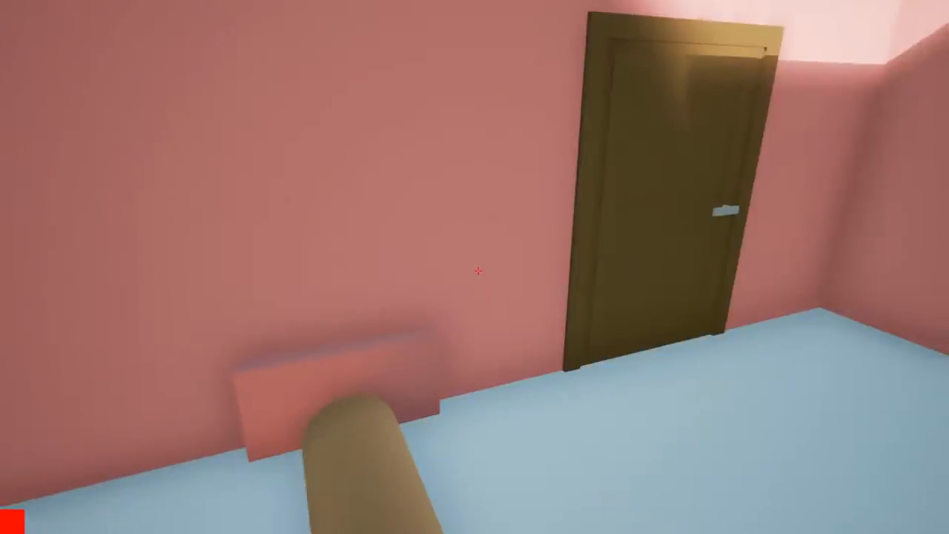
pyautogui.moveTo(475, 271)
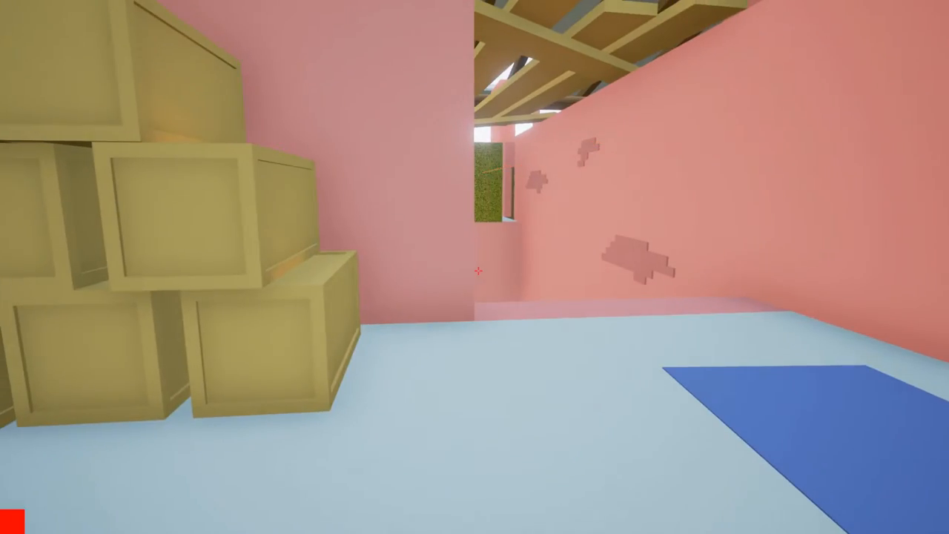
pyautogui.moveTo(474, 267)
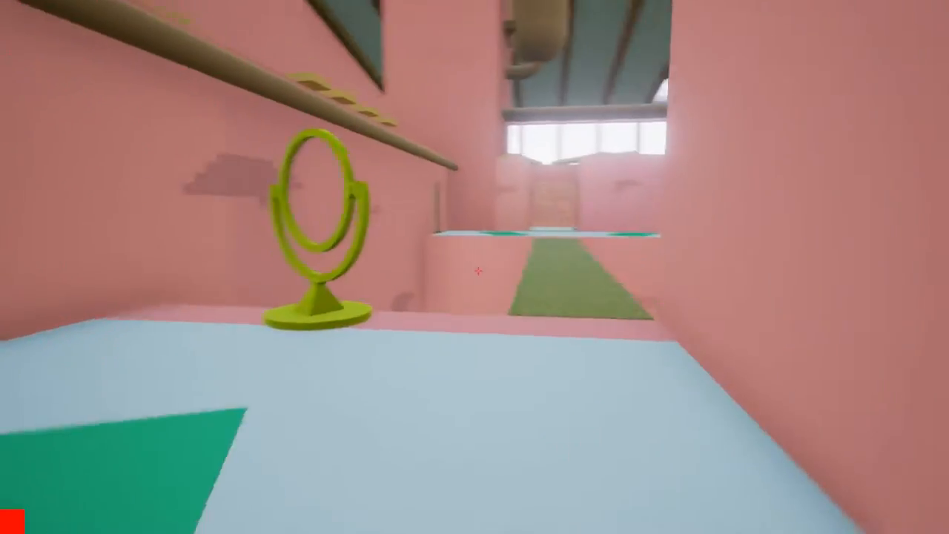
pyautogui.moveTo(475, 267)
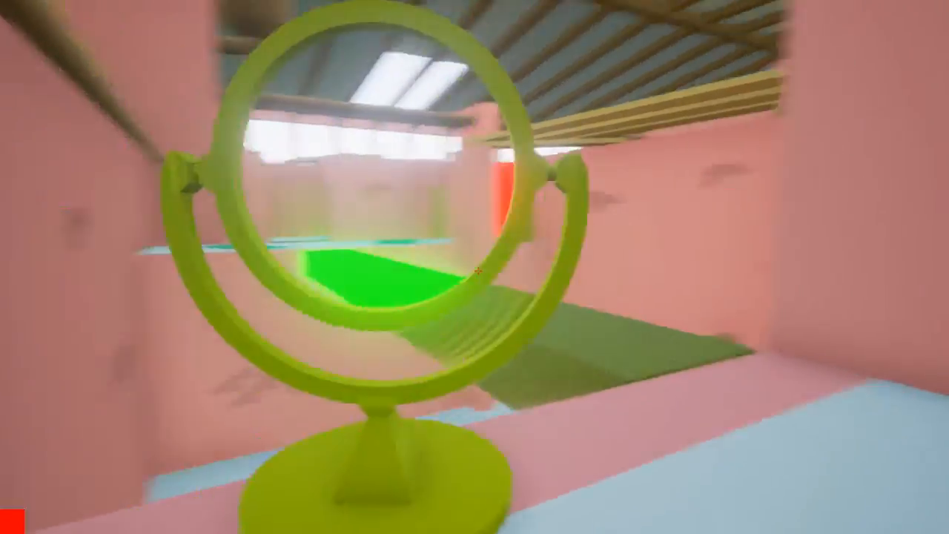
pyautogui.moveTo(474, 267)
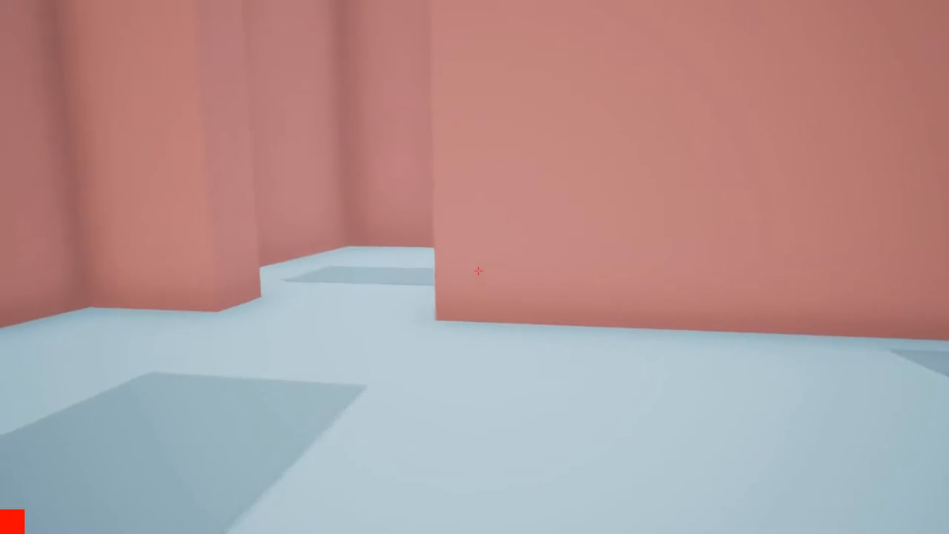
pyautogui.moveTo(474, 270)
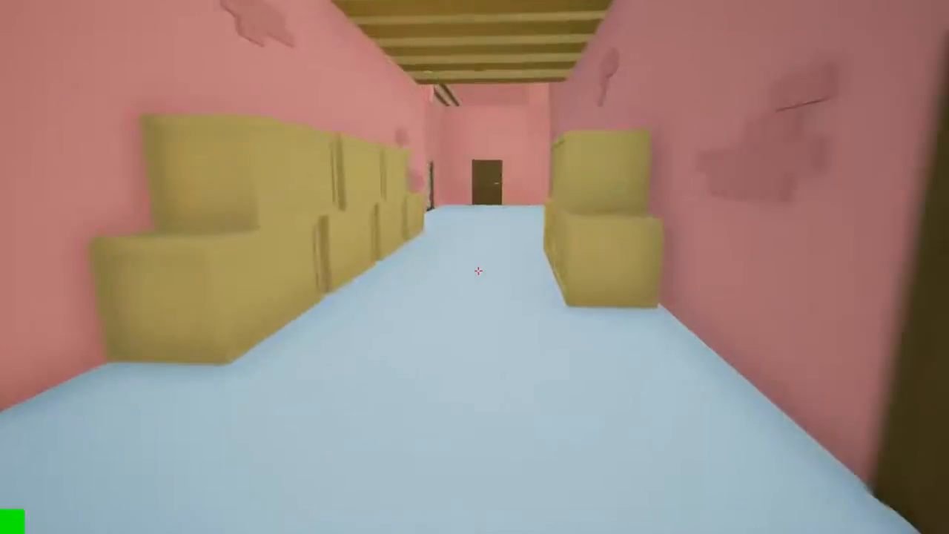
pyautogui.moveTo(474, 271)
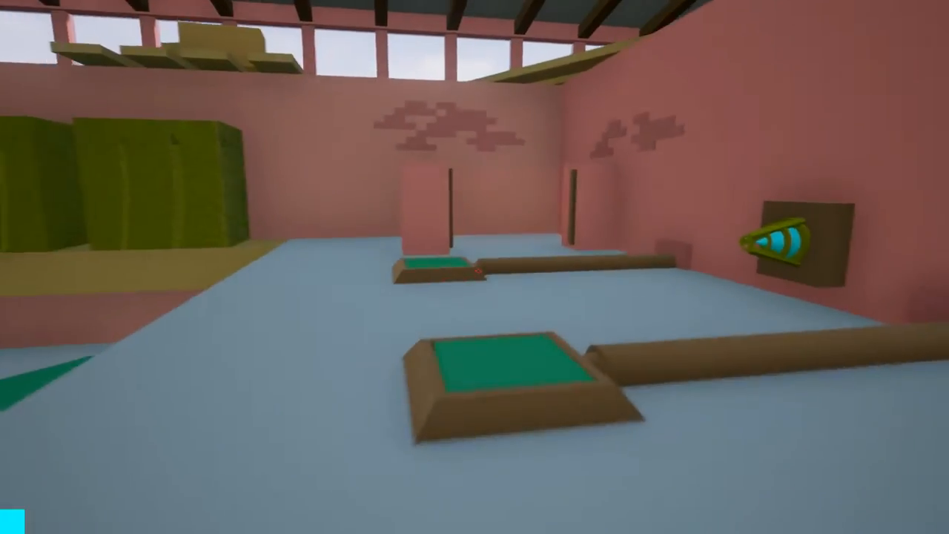
pyautogui.moveTo(474, 267)
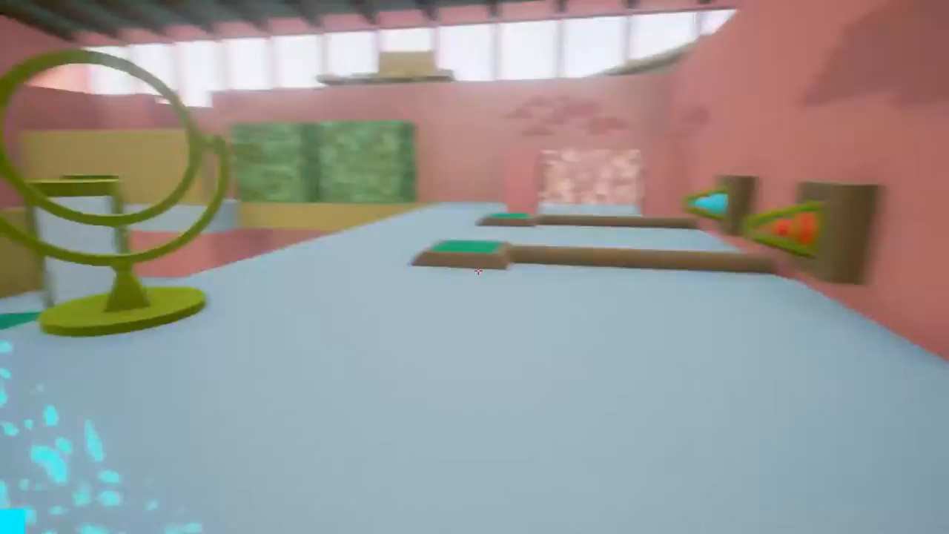
pyautogui.moveTo(474, 267)
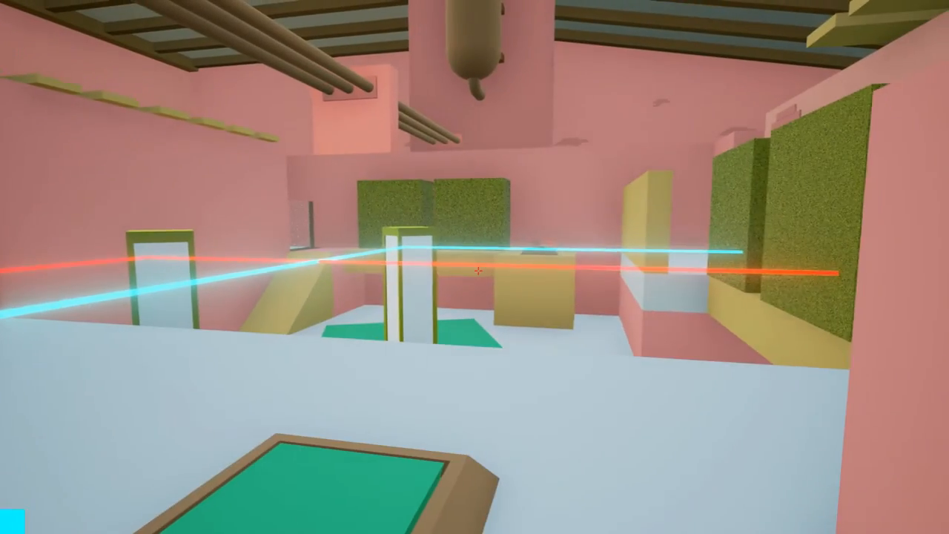
pyautogui.moveTo(474, 267)
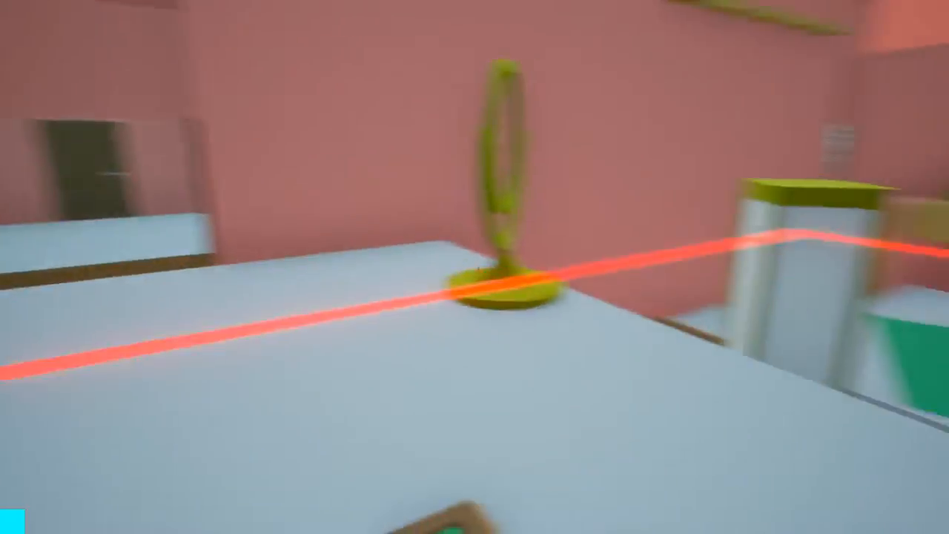
pyautogui.moveTo(474, 266)
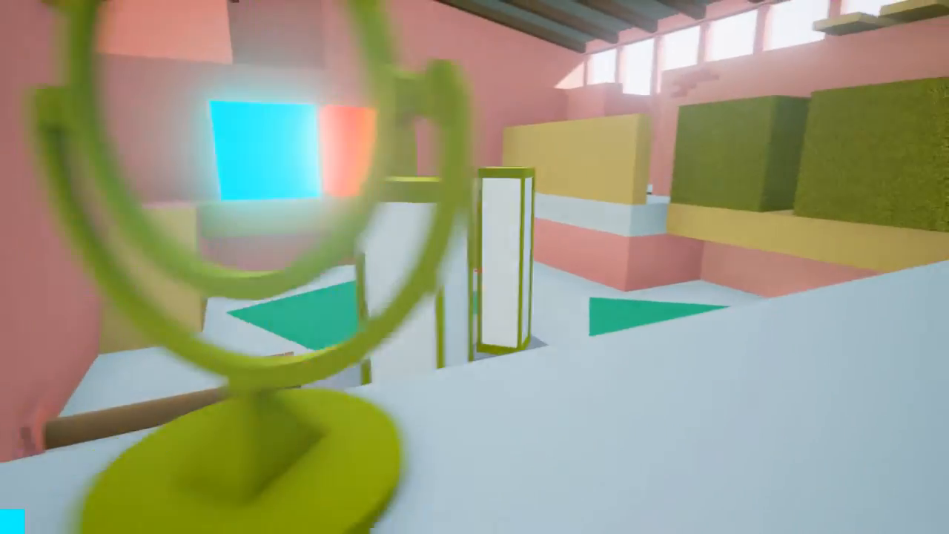
pyautogui.moveTo(474, 266)
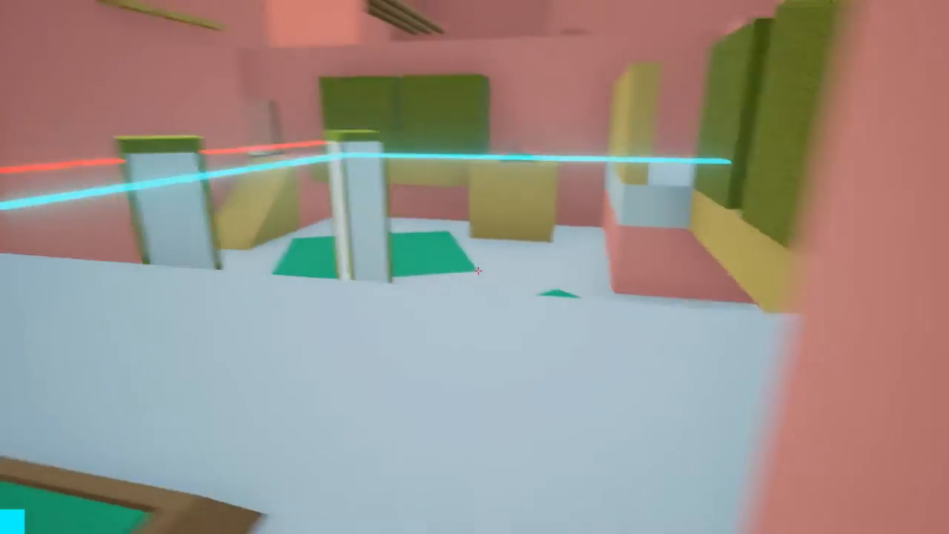
pyautogui.moveTo(475, 267)
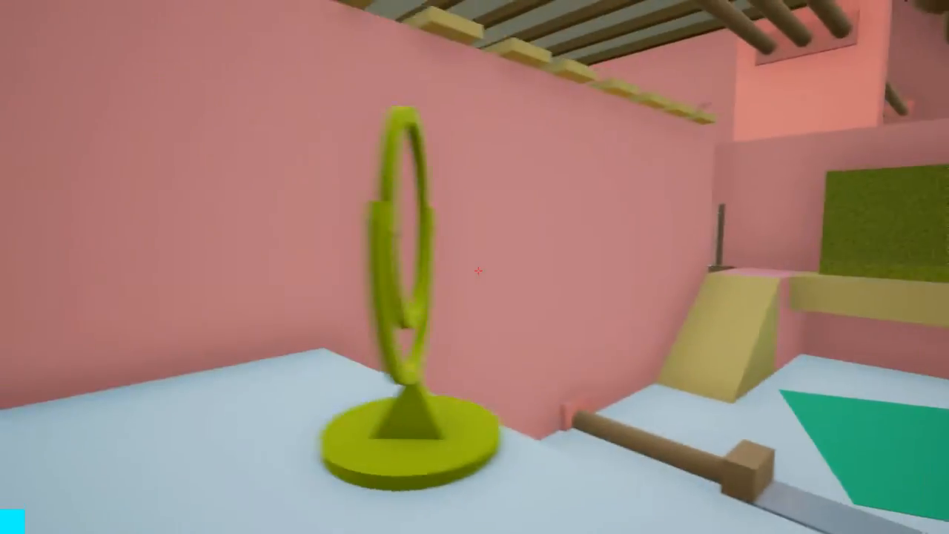
pyautogui.moveTo(474, 267)
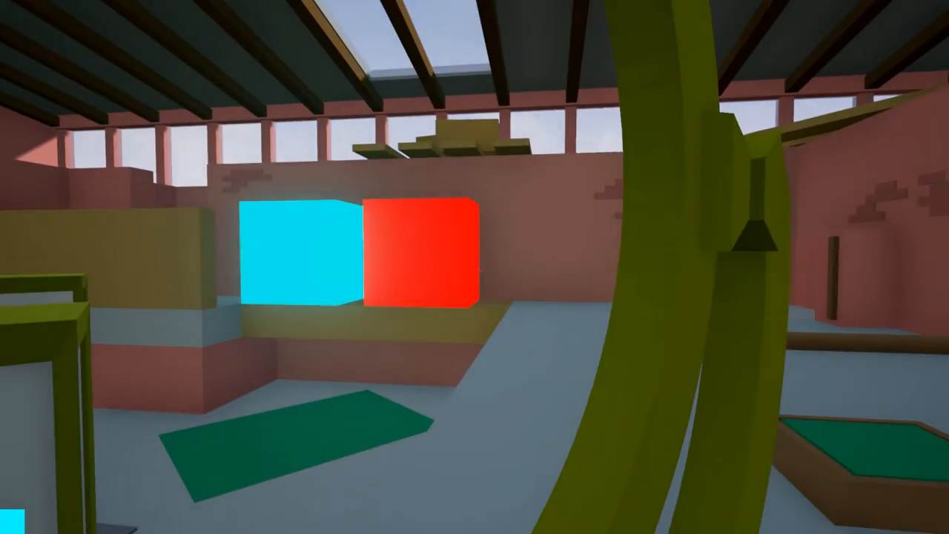
pyautogui.moveTo(475, 267)
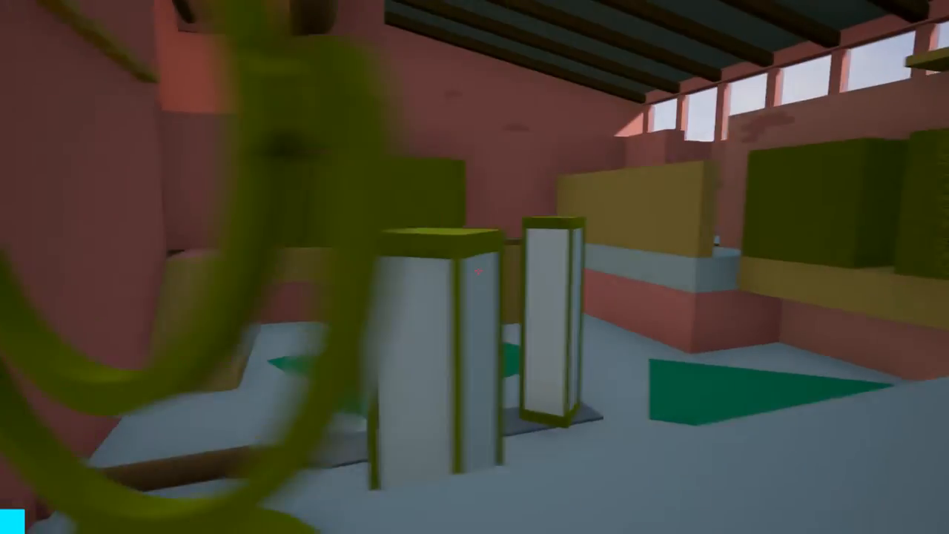
pyautogui.moveTo(475, 267)
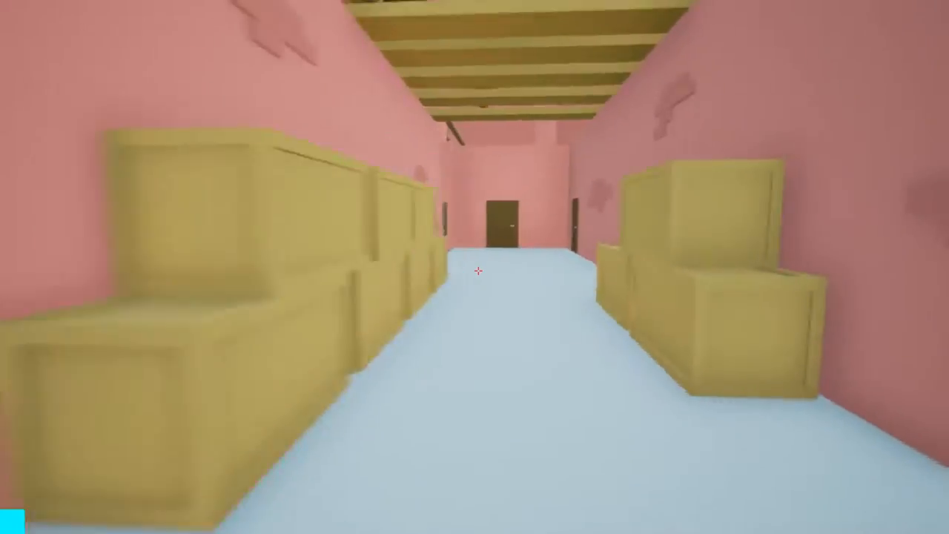
# Walk forward back through the crate corridor into the pink room with two doors
pyautogui.press('w')
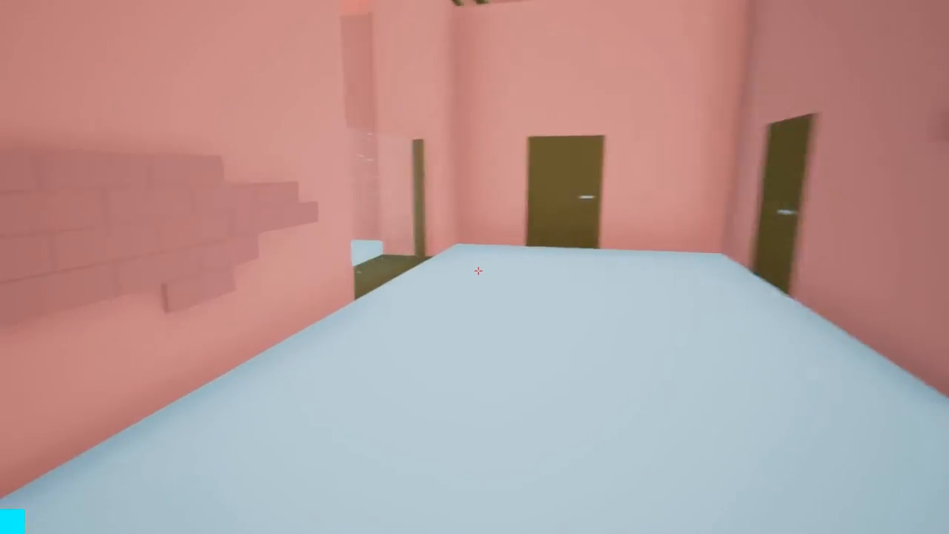
pyautogui.moveTo(474, 267)
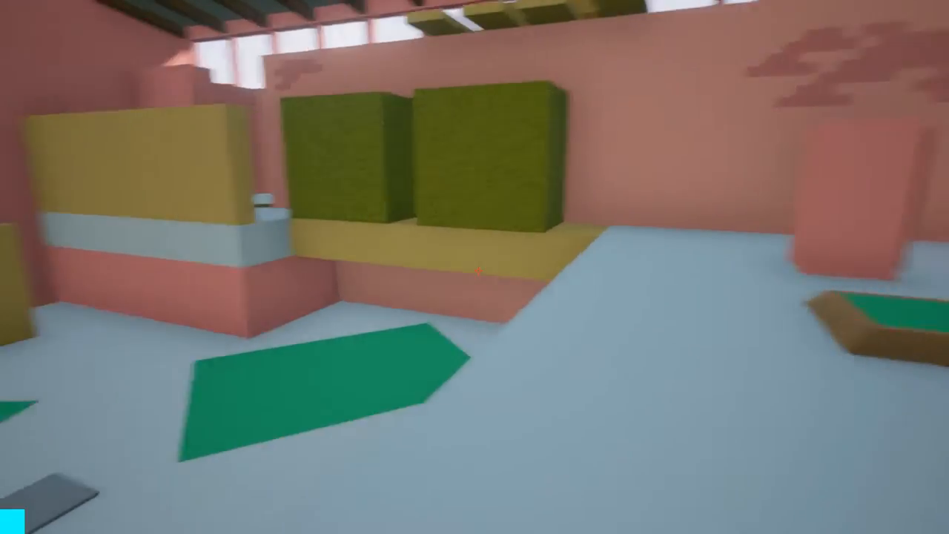
pyautogui.moveTo(474, 267)
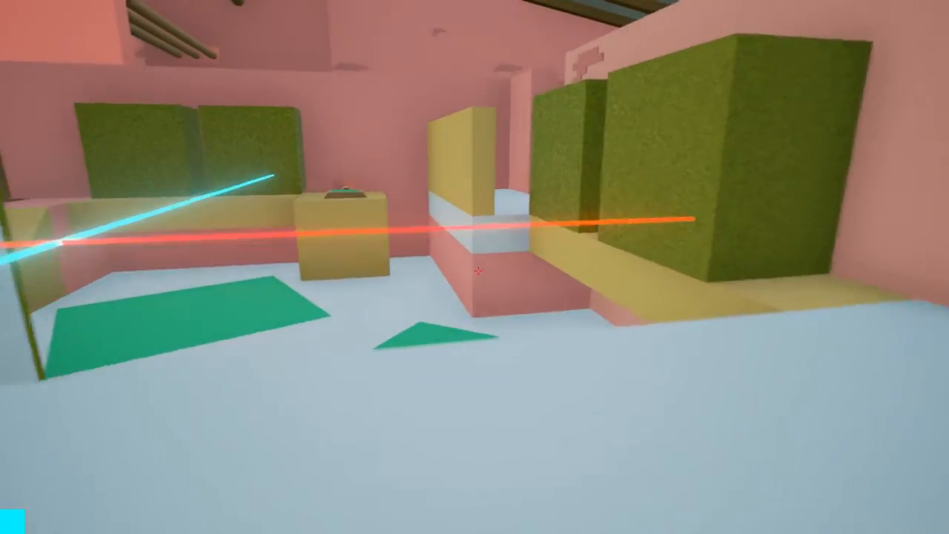
pyautogui.moveTo(474, 267)
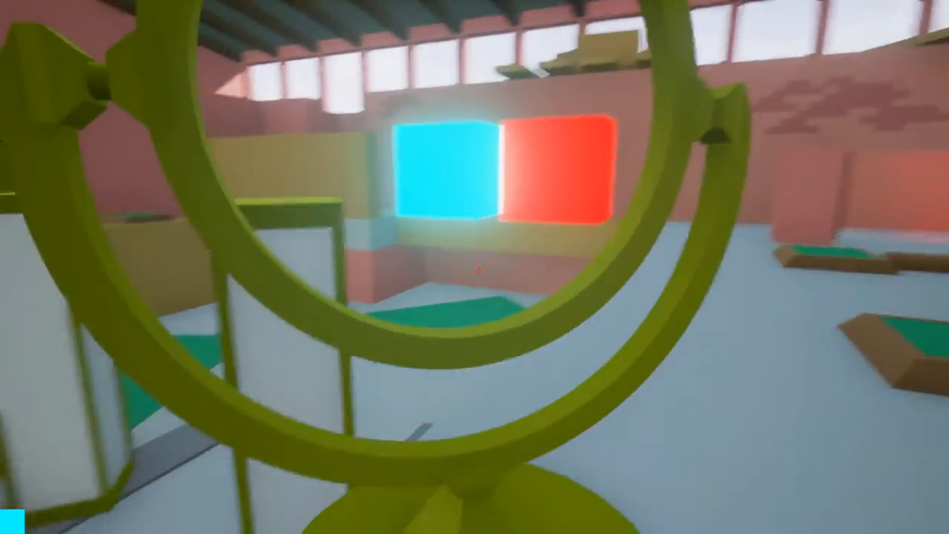
pyautogui.moveTo(474, 267)
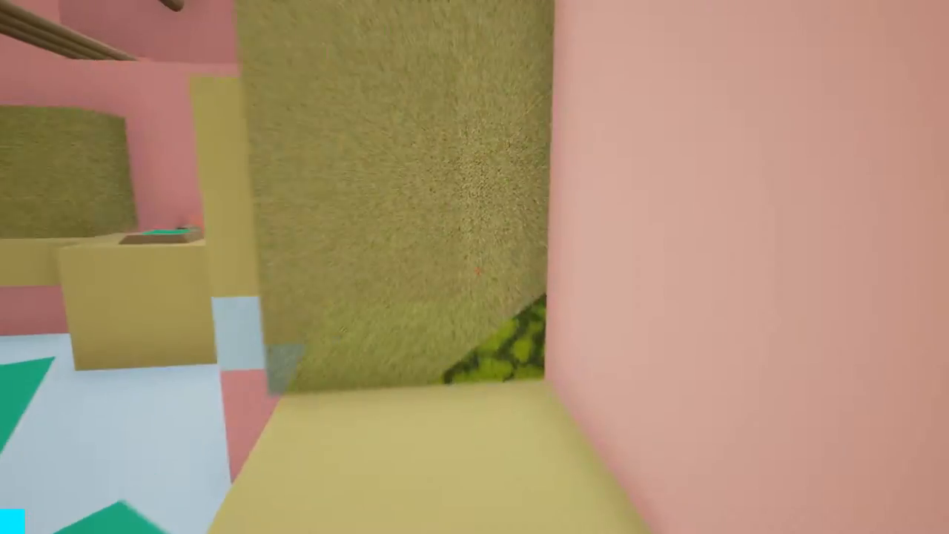
pyautogui.moveTo(474, 266)
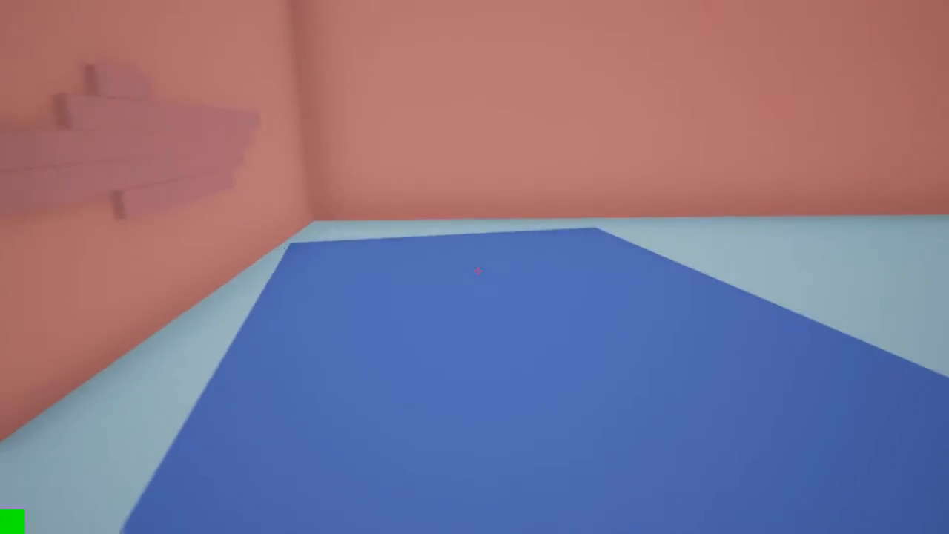
pyautogui.moveTo(478, 272)
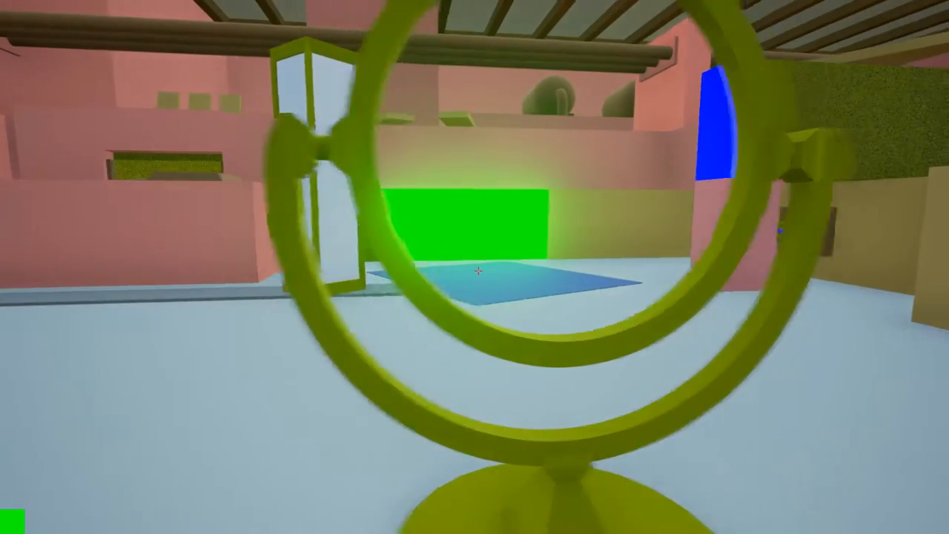
pyautogui.moveTo(474, 271)
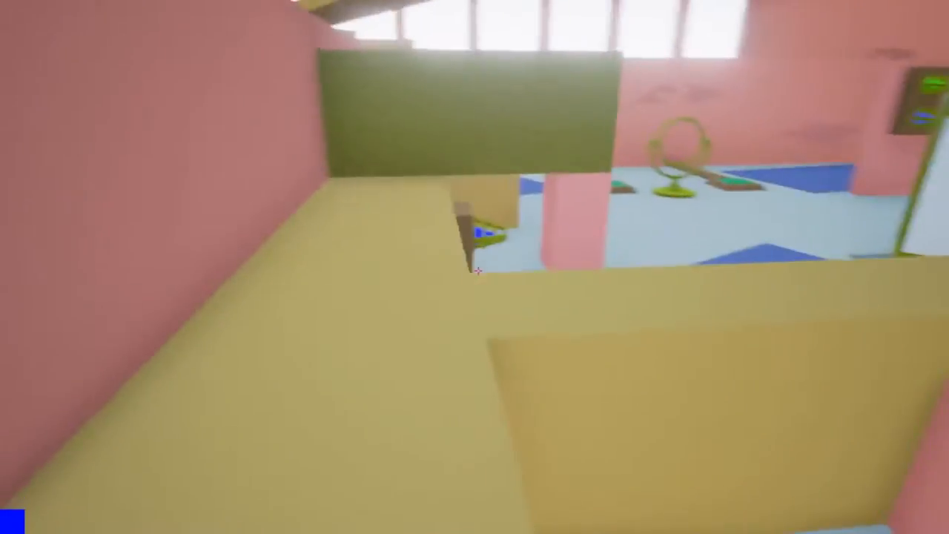
pyautogui.moveTo(475, 266)
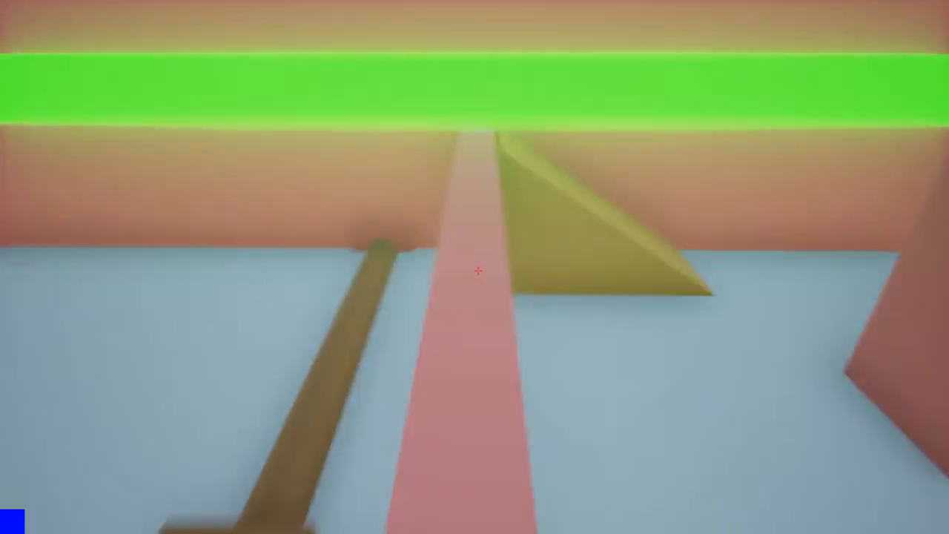
pyautogui.moveTo(474, 267)
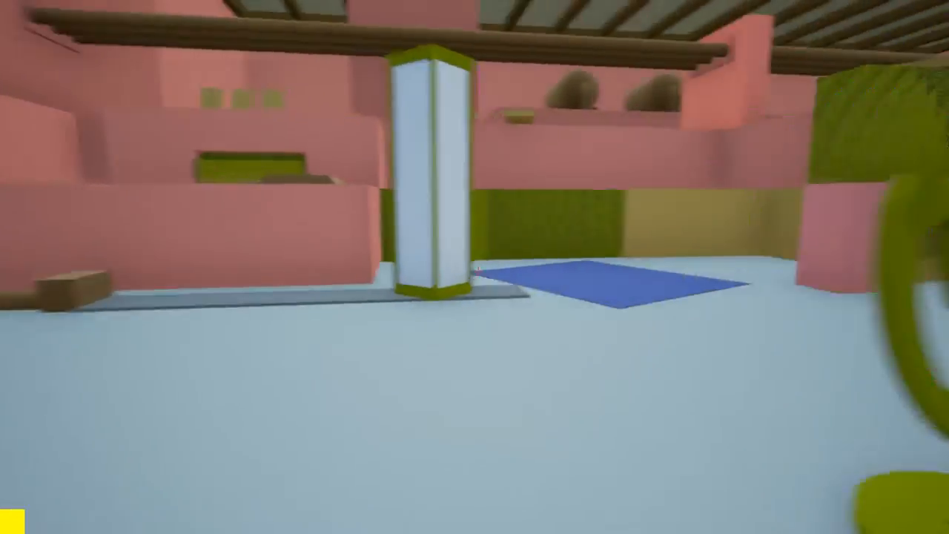
pyautogui.moveTo(475, 267)
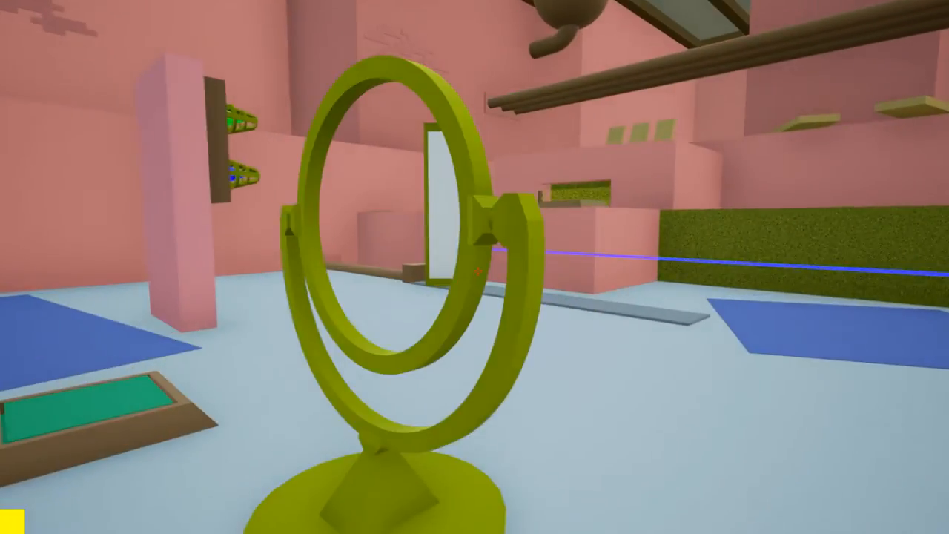
pyautogui.moveTo(475, 267)
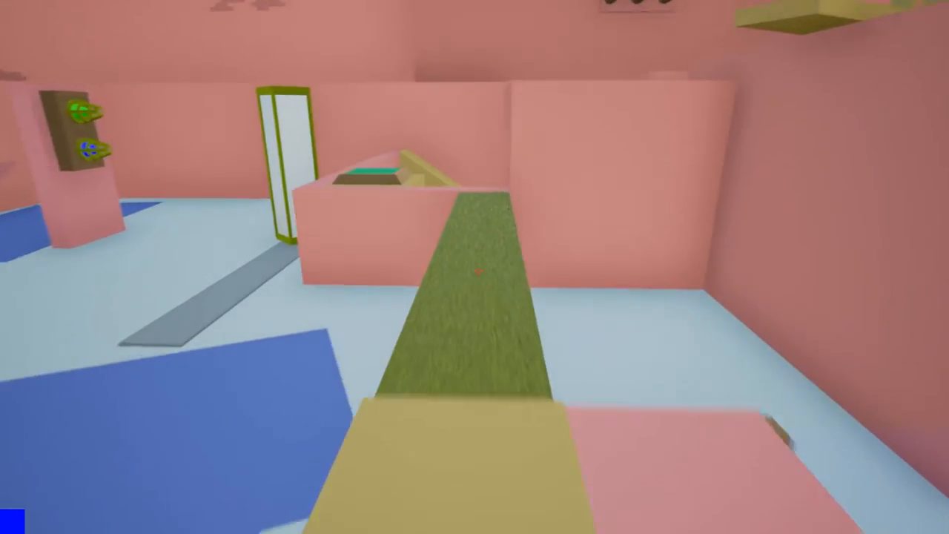
pyautogui.moveTo(474, 267)
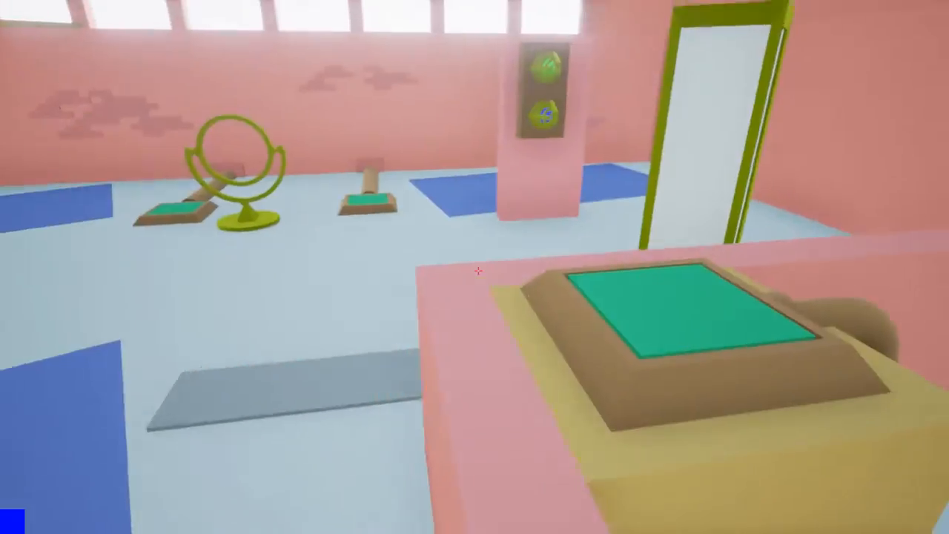
pyautogui.moveTo(474, 267)
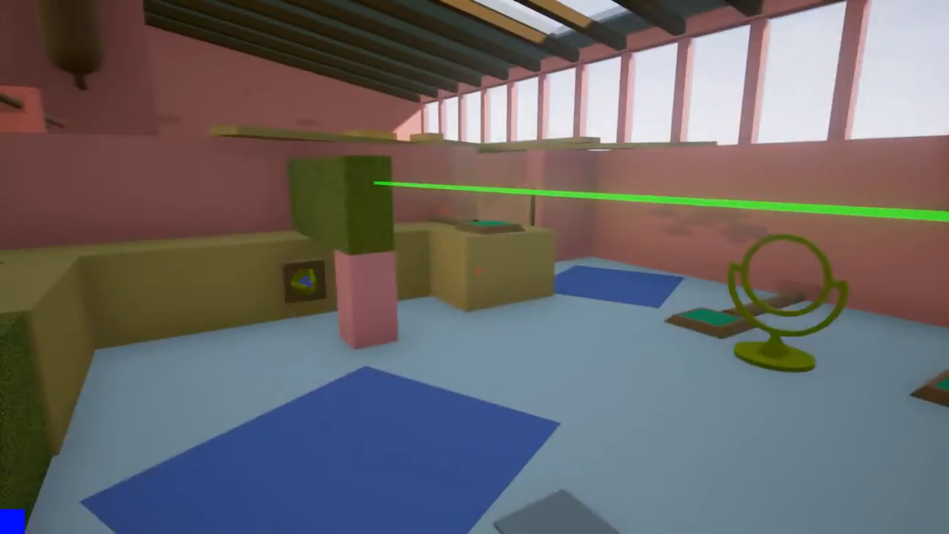
pyautogui.moveTo(475, 267)
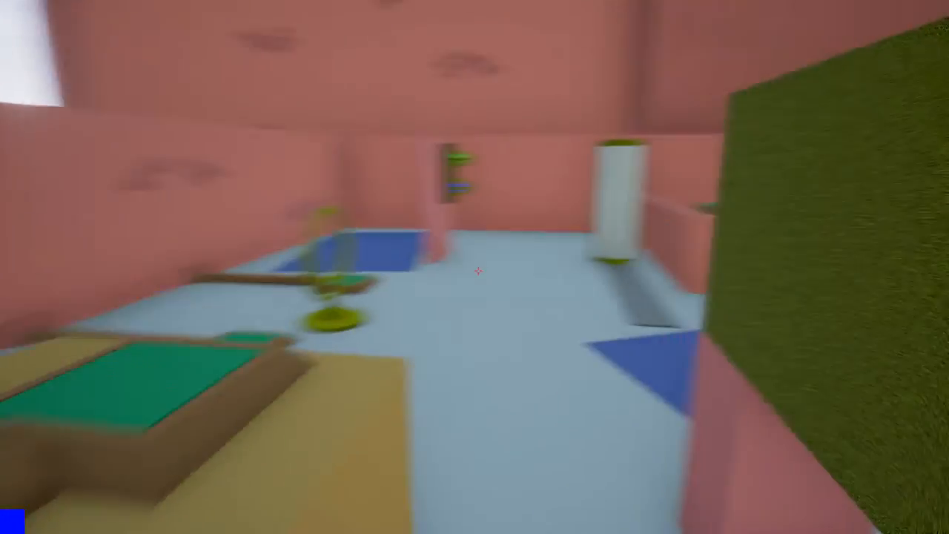
pyautogui.moveTo(474, 267)
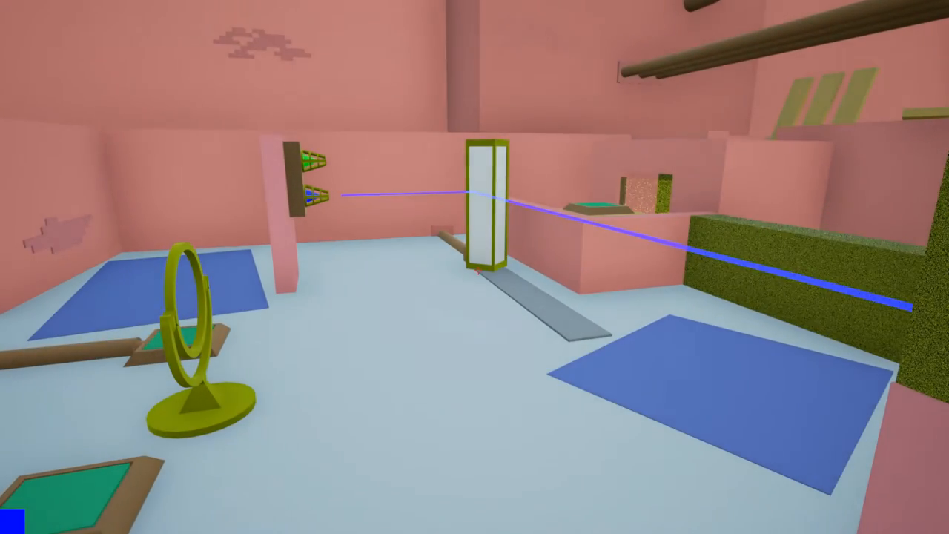
pyautogui.moveTo(474, 267)
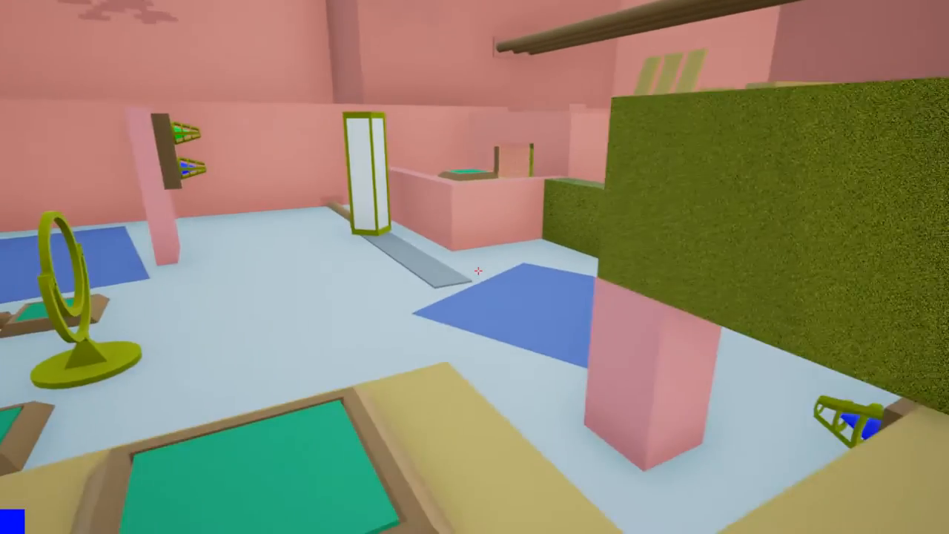
pyautogui.moveTo(474, 267)
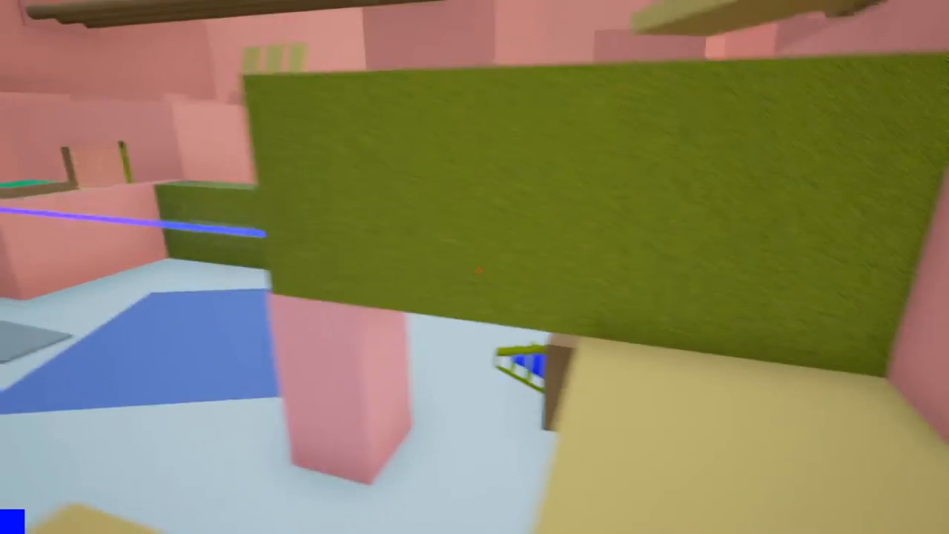
pyautogui.moveTo(475, 267)
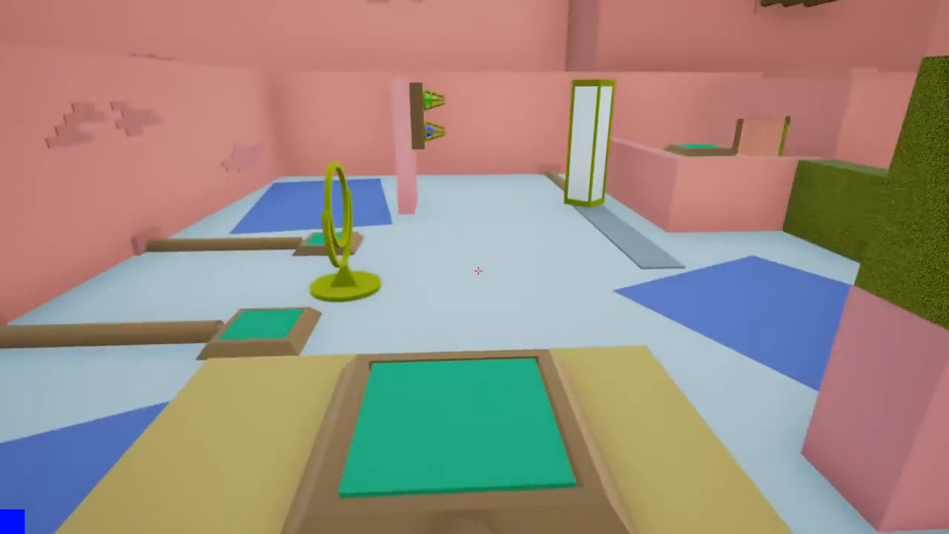
pyautogui.moveTo(475, 267)
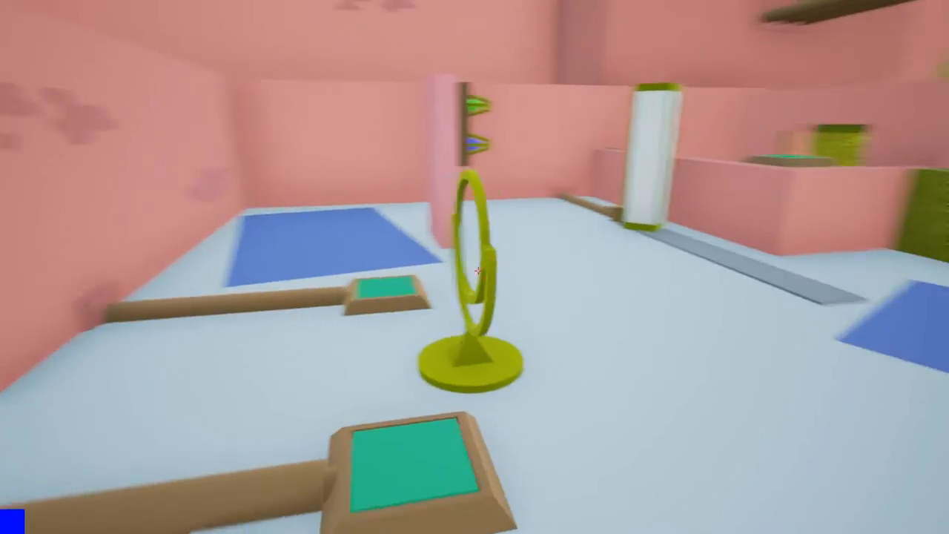
pyautogui.moveTo(474, 267)
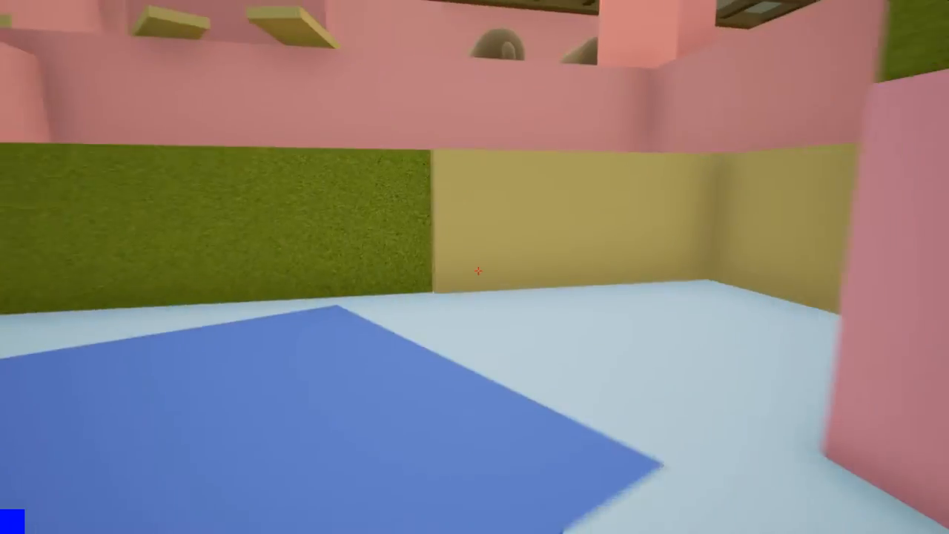
pyautogui.moveTo(474, 267)
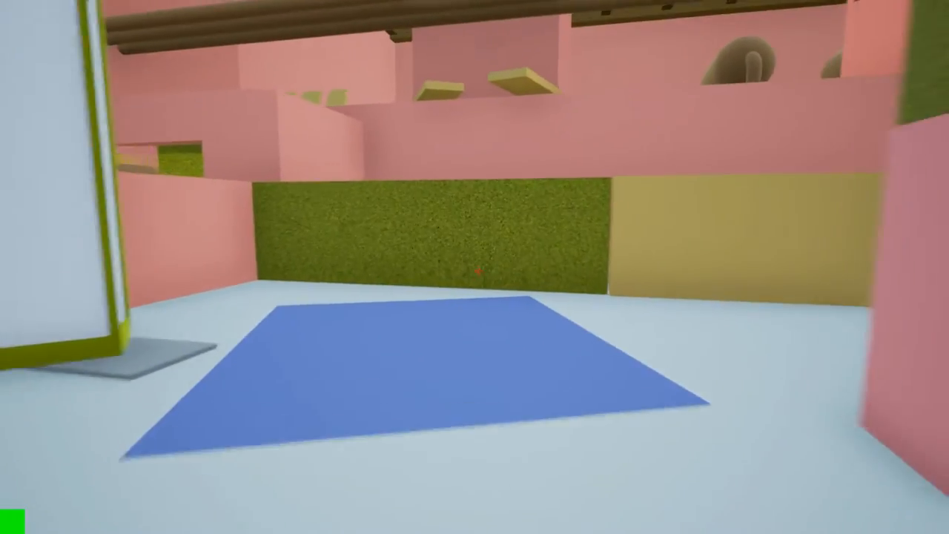
pyautogui.moveTo(475, 266)
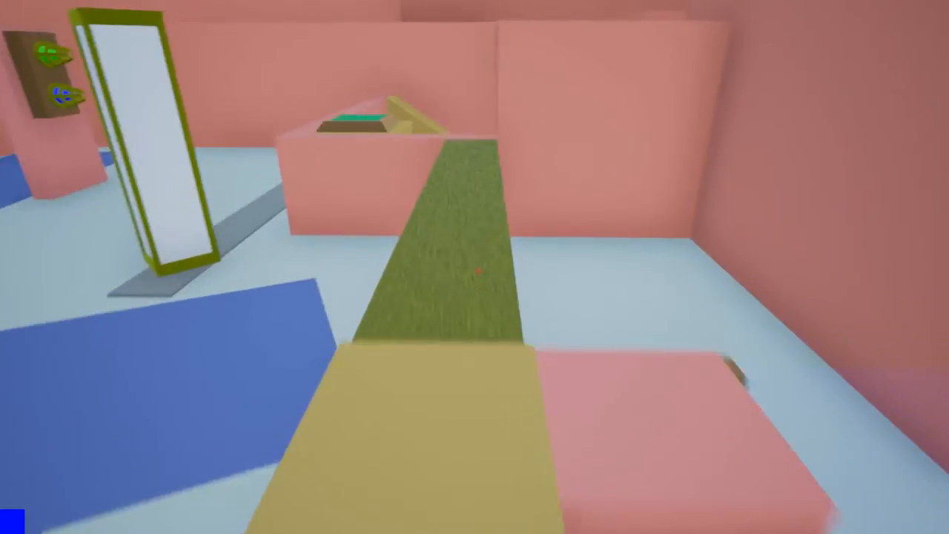
pyautogui.moveTo(475, 267)
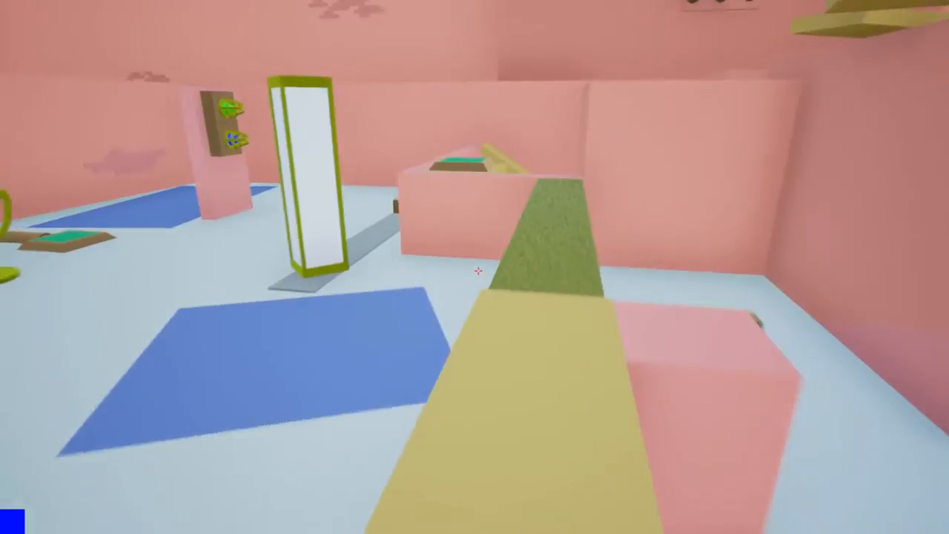
pyautogui.moveTo(475, 266)
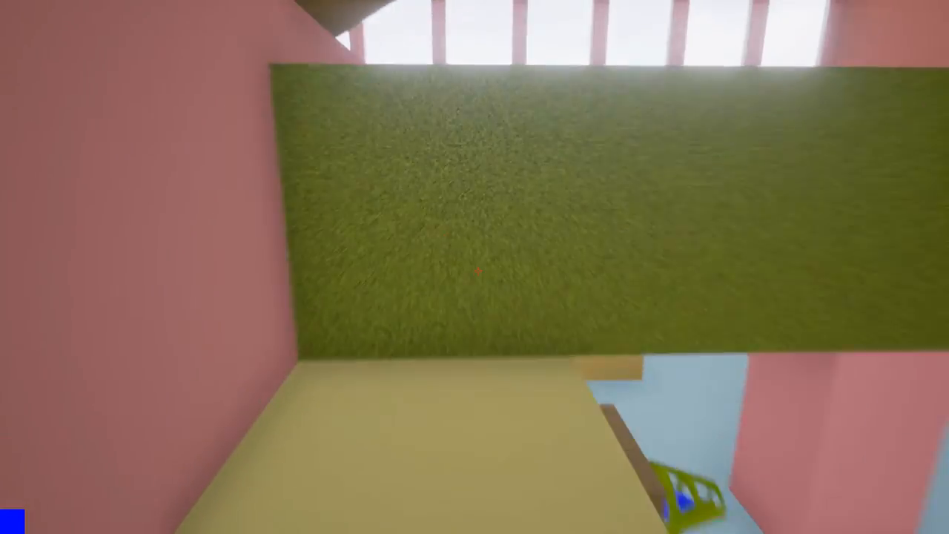
pyautogui.moveTo(475, 266)
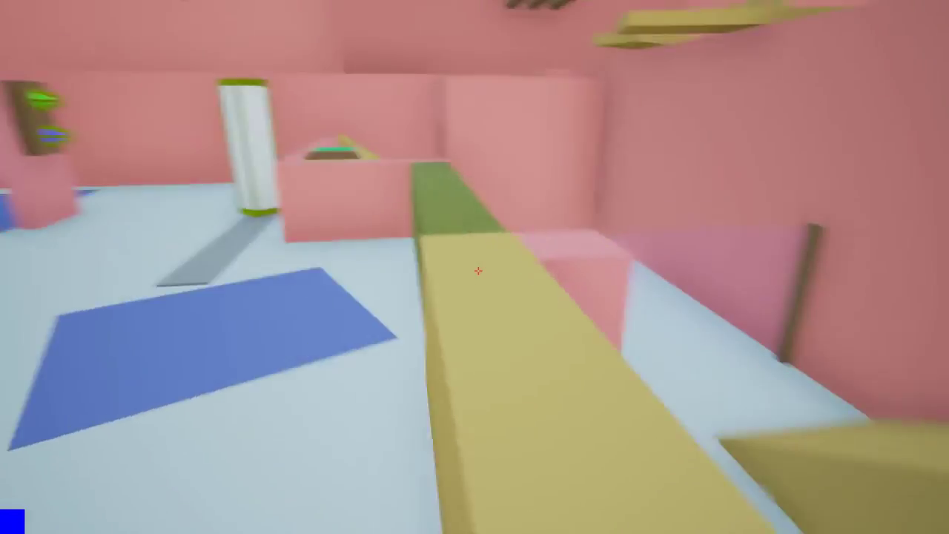
pyautogui.moveTo(474, 266)
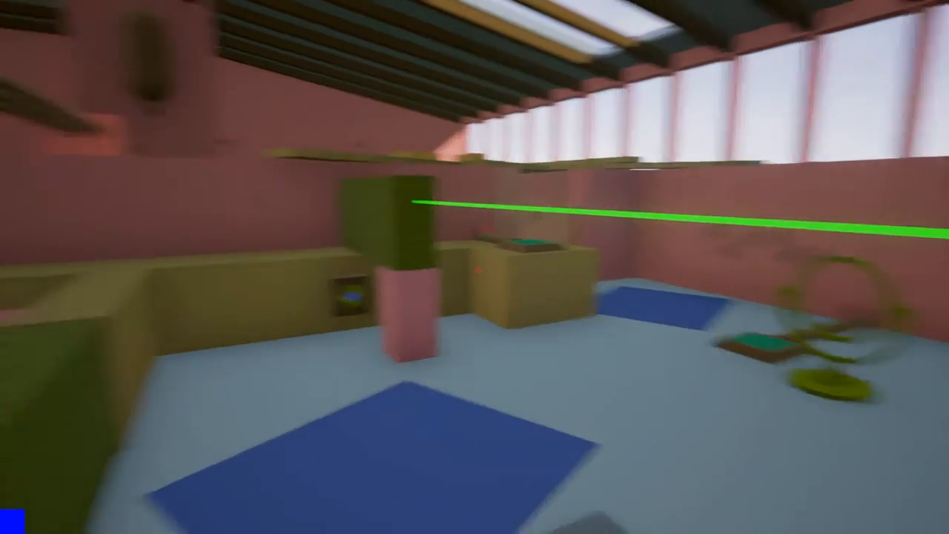
pyautogui.moveTo(474, 267)
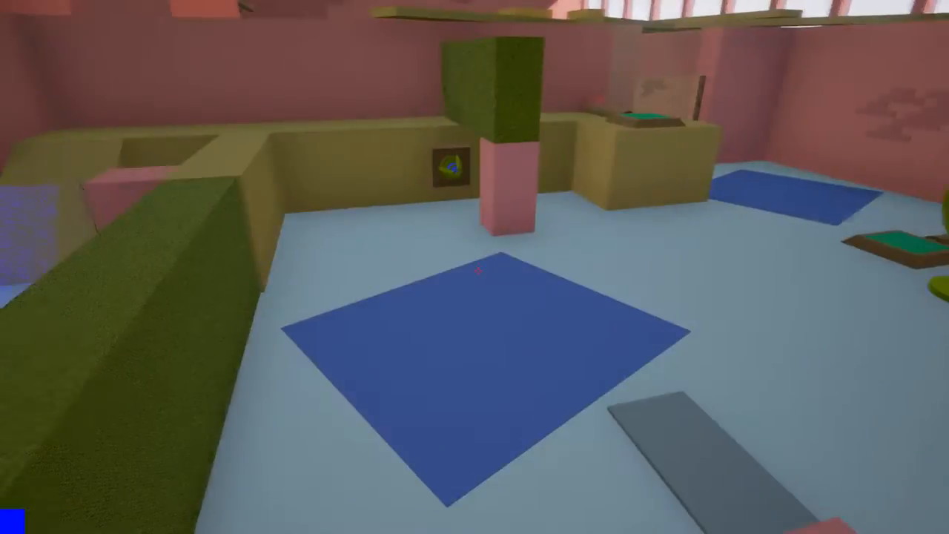
pyautogui.moveTo(474, 267)
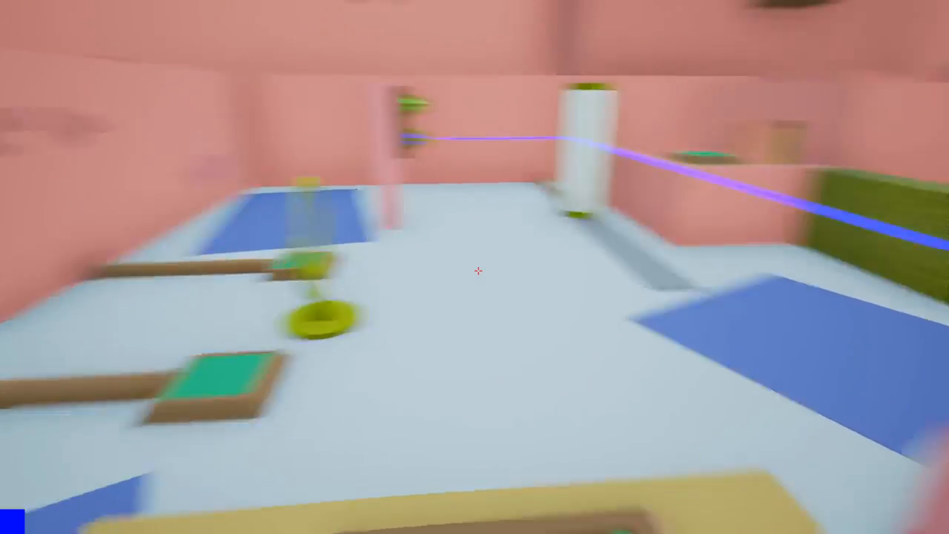
pyautogui.moveTo(474, 267)
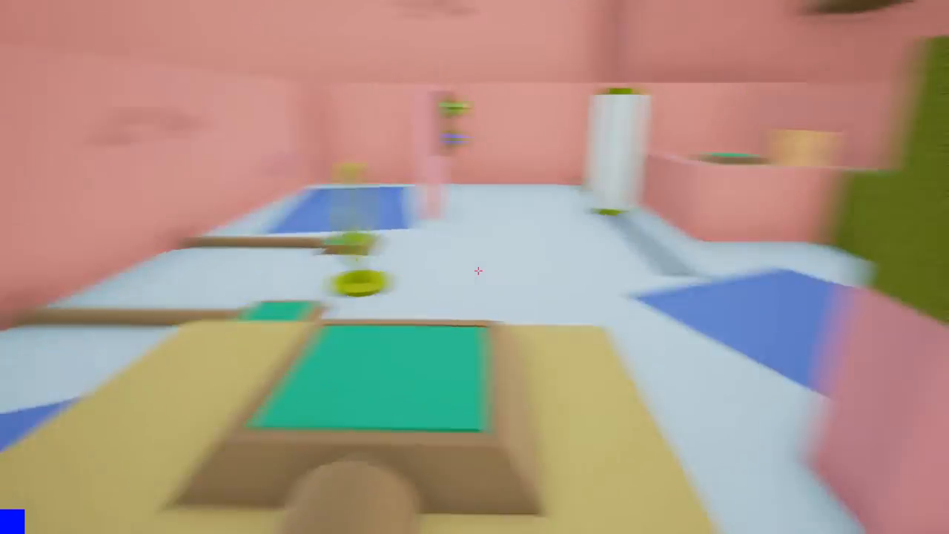
pyautogui.moveTo(474, 267)
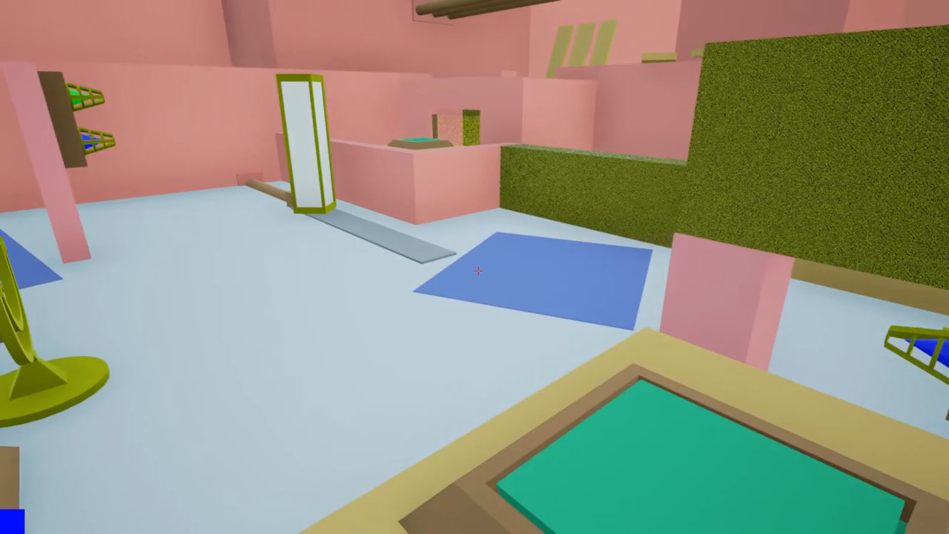
pyautogui.moveTo(475, 267)
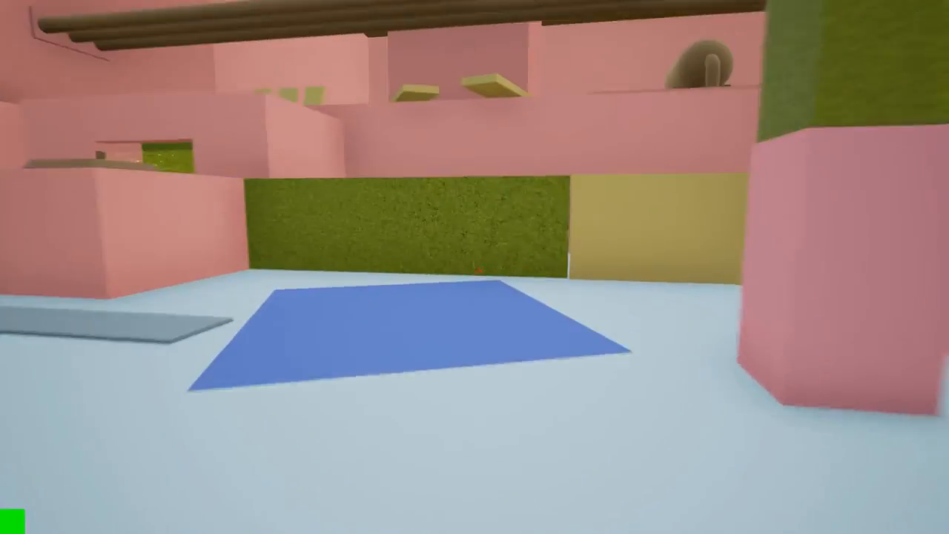
pyautogui.moveTo(474, 267)
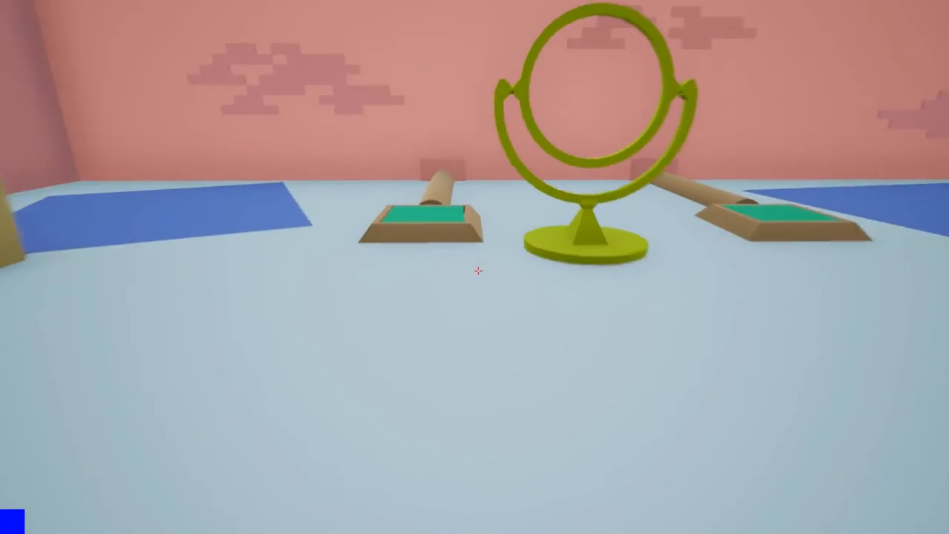
pyautogui.moveTo(474, 267)
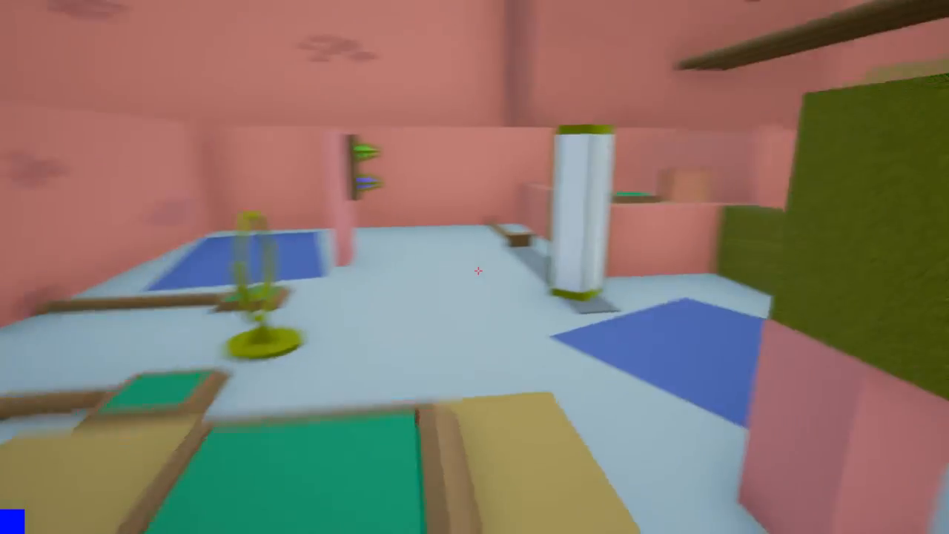
pyautogui.moveTo(475, 266)
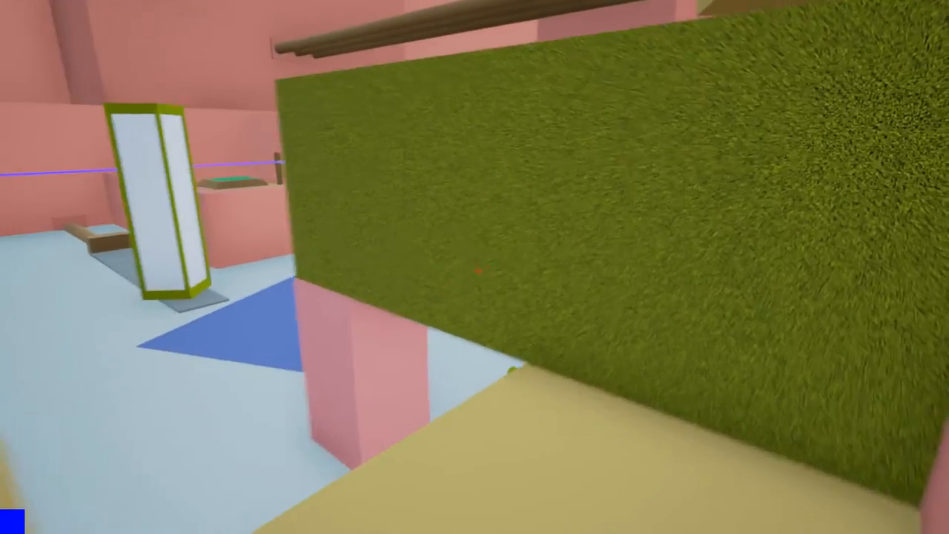
pyautogui.moveTo(475, 267)
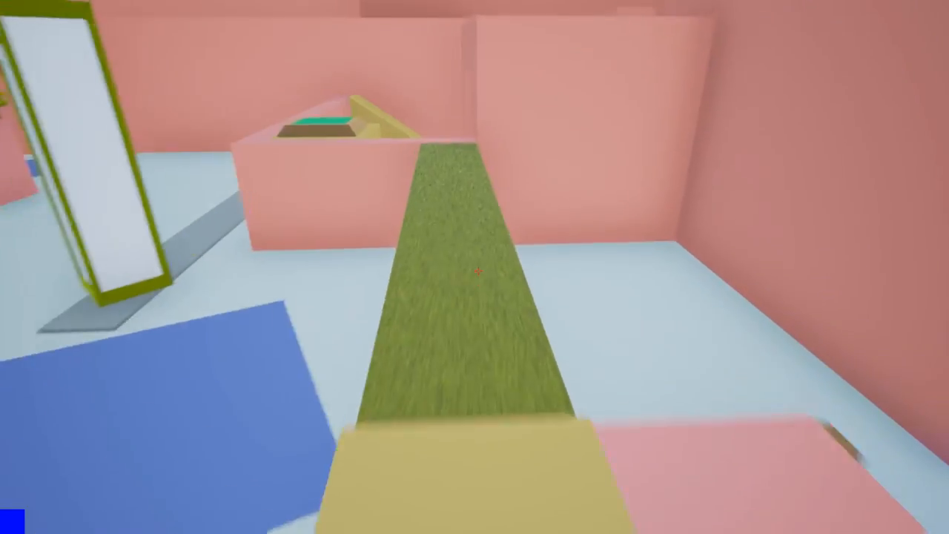